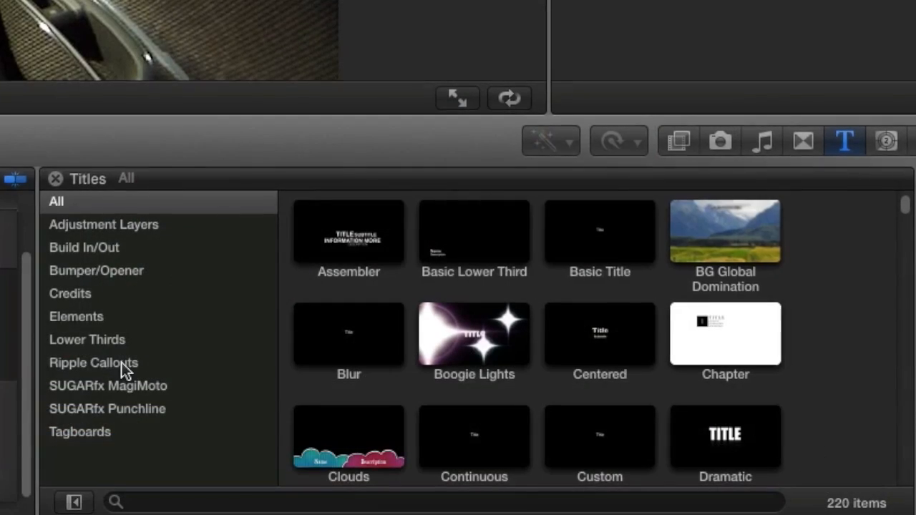
- Show the Ripple Callouts titles and place the Bubbles callout above the race-car clip
click(93, 364)
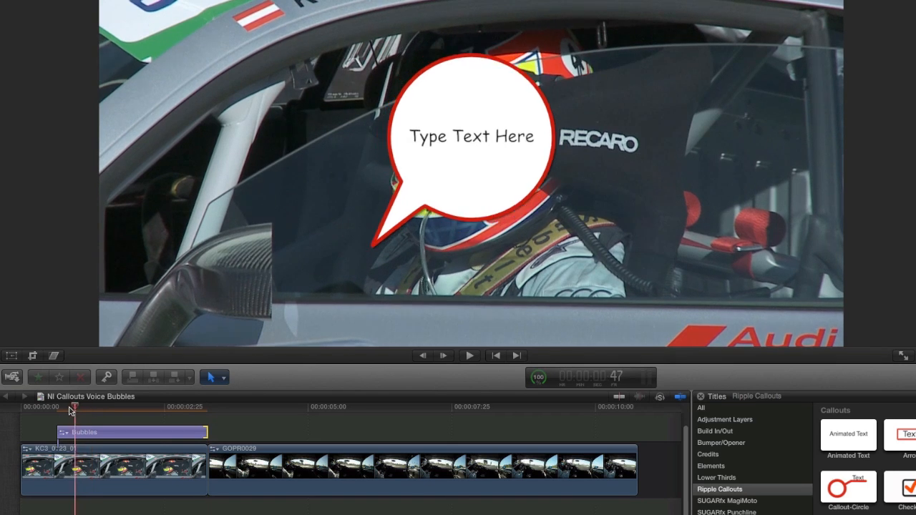
- Select the Bubbles title to reveal its published parameters in the Title Inspector
click(469, 355)
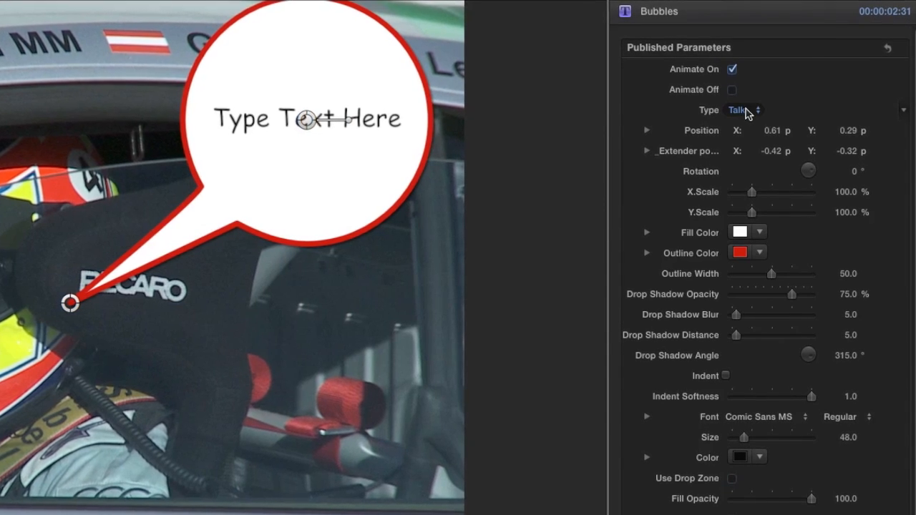
- Change the bubble Type from Talk to Shout, then to Think
click(745, 109)
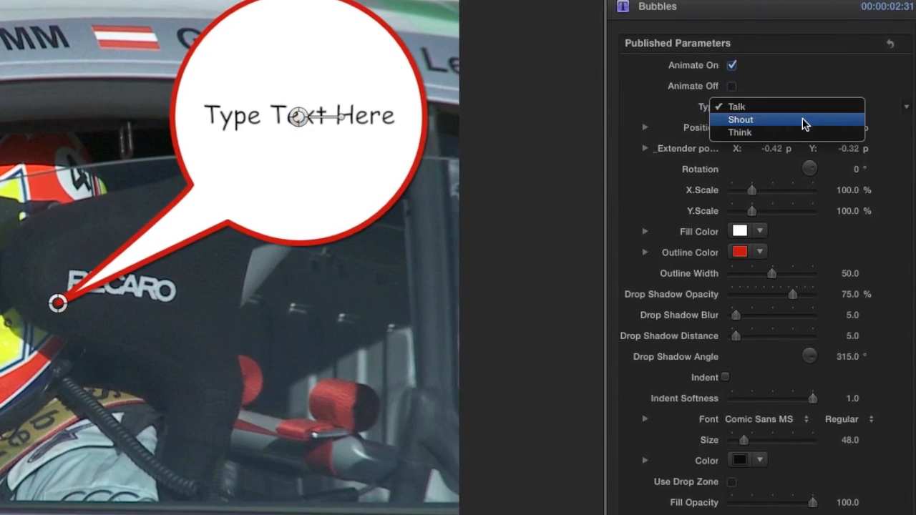
click(741, 120)
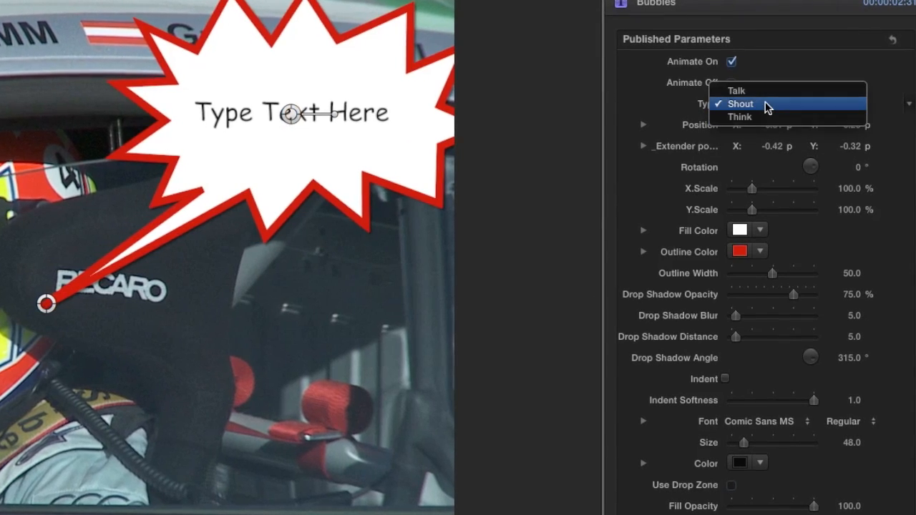
click(739, 117)
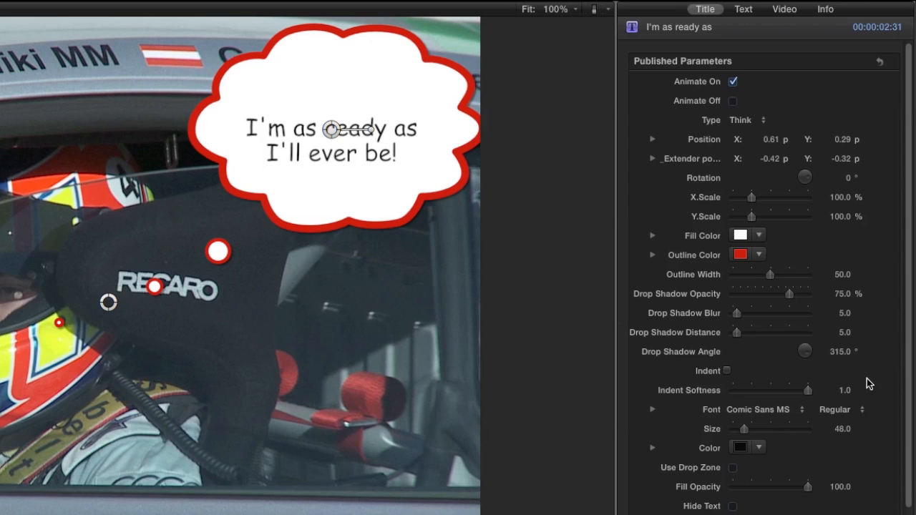
- Set the bubble text font to Comic Script and raise its Size to 74
click(762, 410)
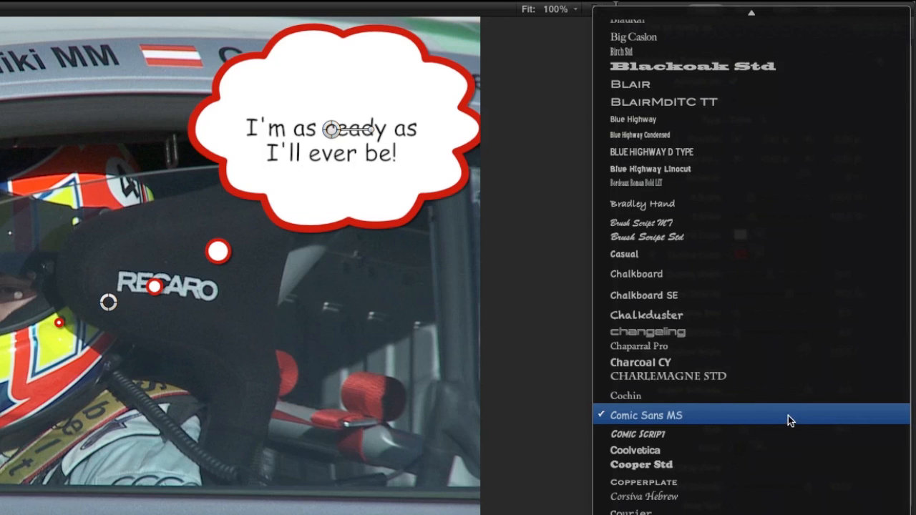
click(646, 415)
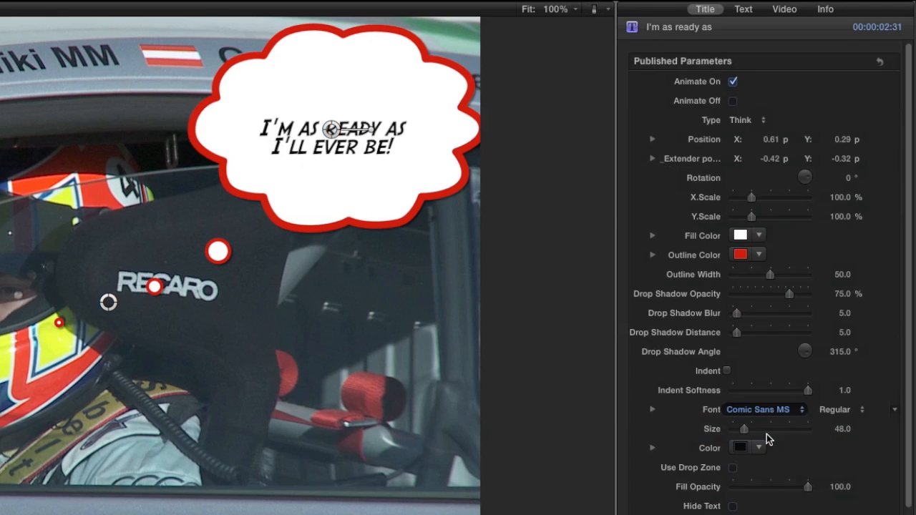
click(762, 409)
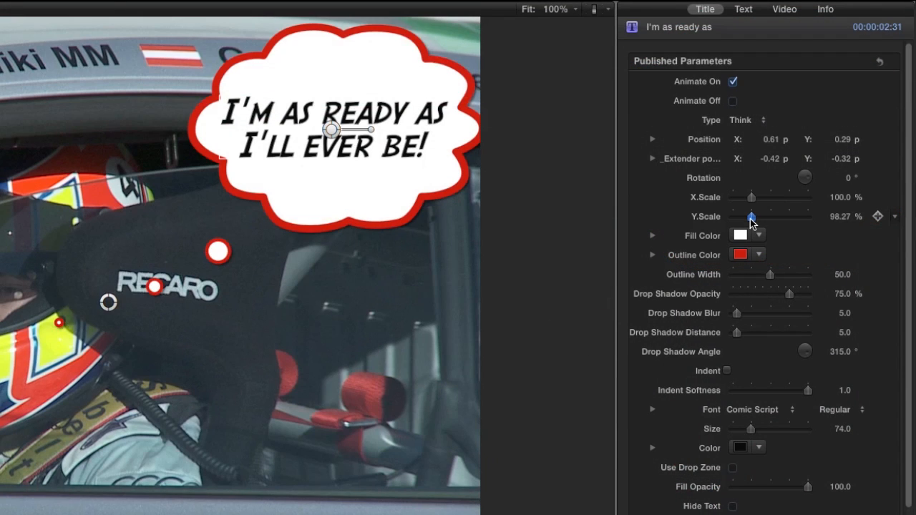
- Lower the bubble's Y Scale to about 86.5% so it is wider than tall
drag(751, 216, 750, 216)
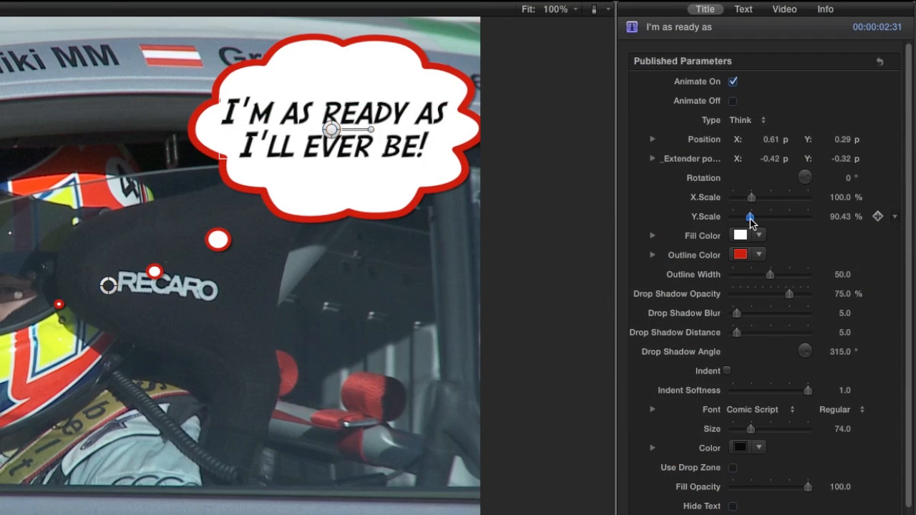
drag(753, 216, 749, 216)
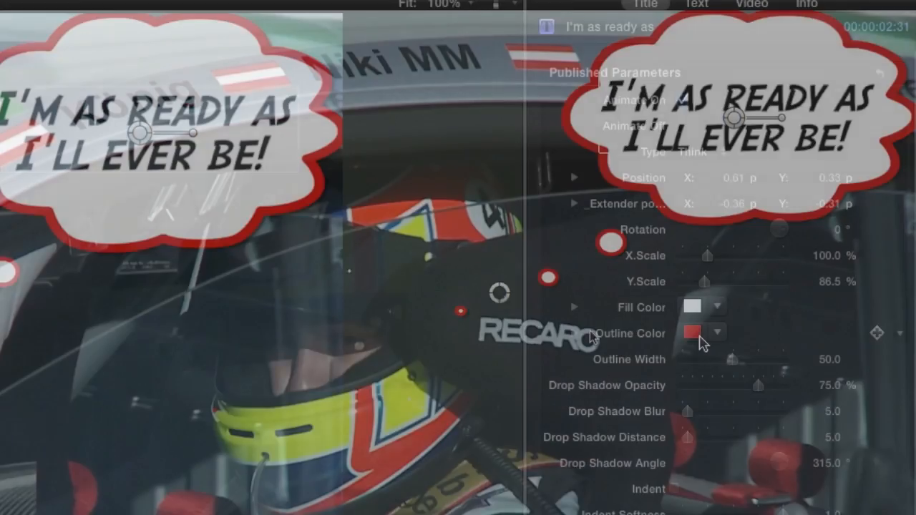
- Set the bubble's Outline Color to blue and turn on Indent
click(690, 334)
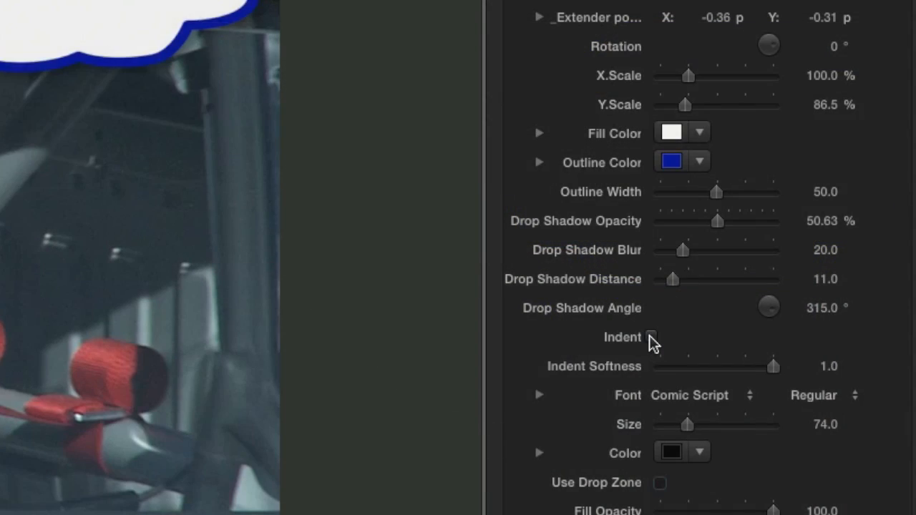
click(652, 336)
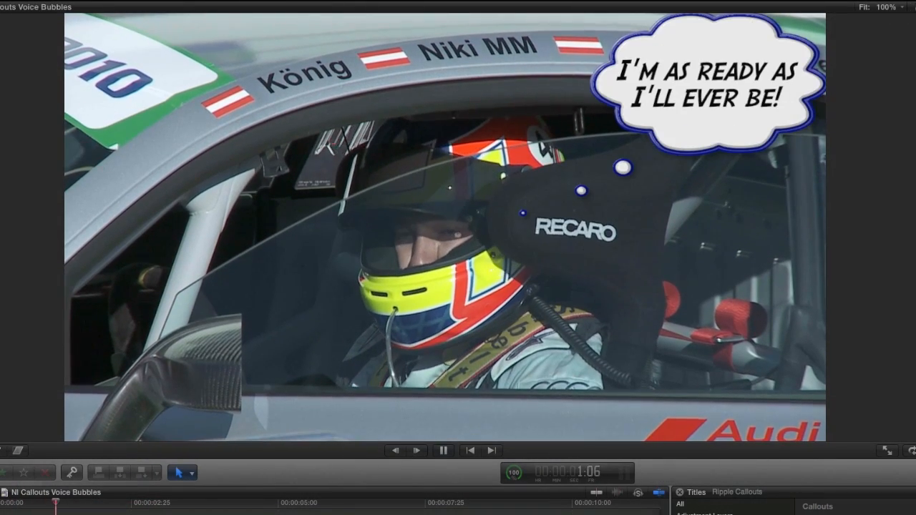
- Add a second Bubbles callout above the in-car GoPro clip and select it
click(444, 450)
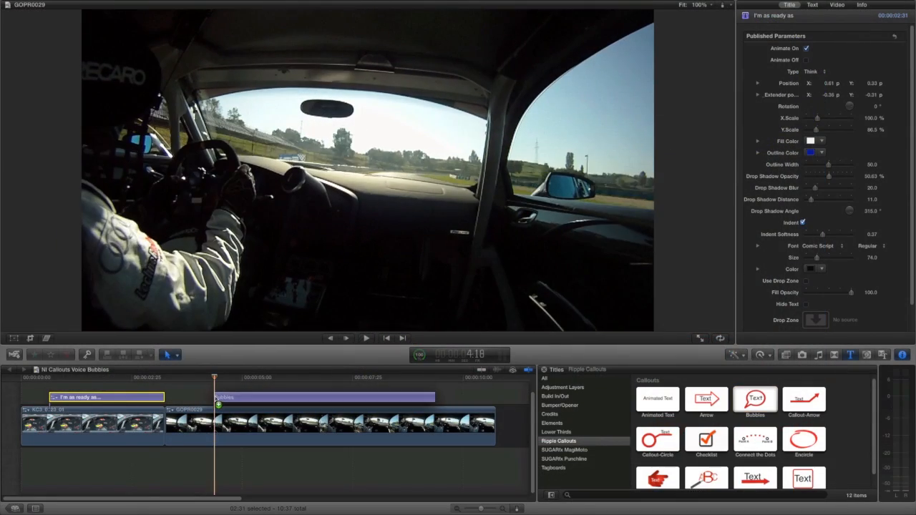
click(180, 378)
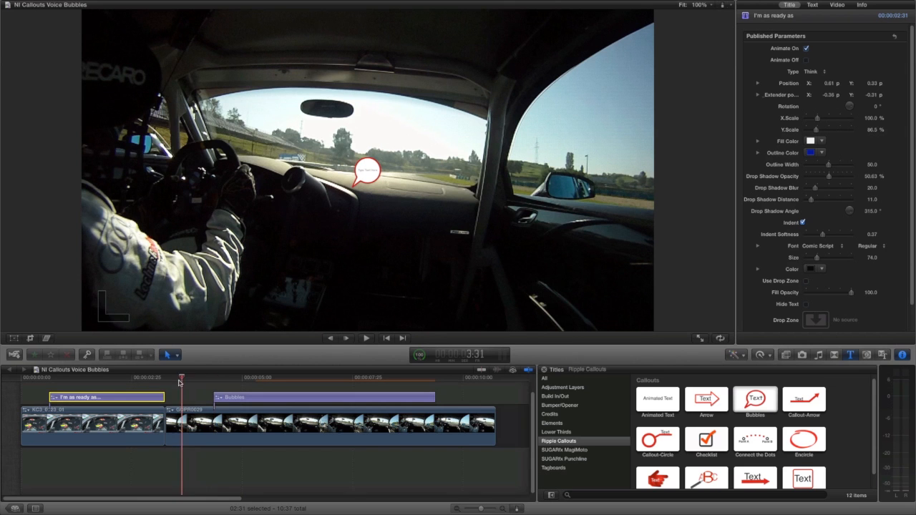
click(365, 338)
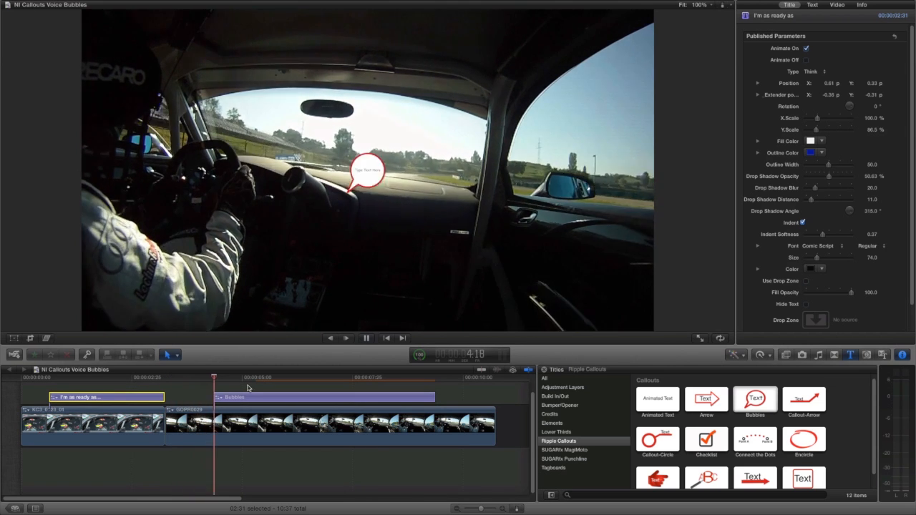
click(819, 72)
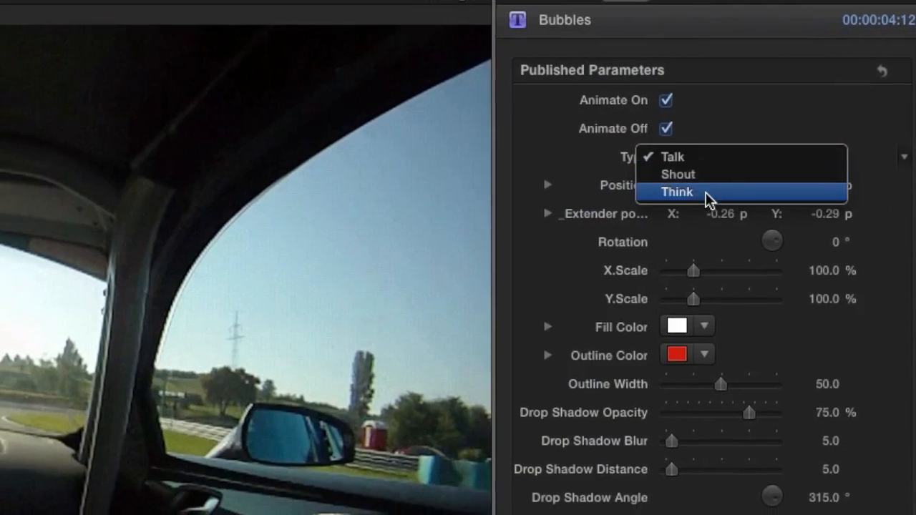
- Set the second callout's Type to Think and enable Use Drop Zone
click(676, 192)
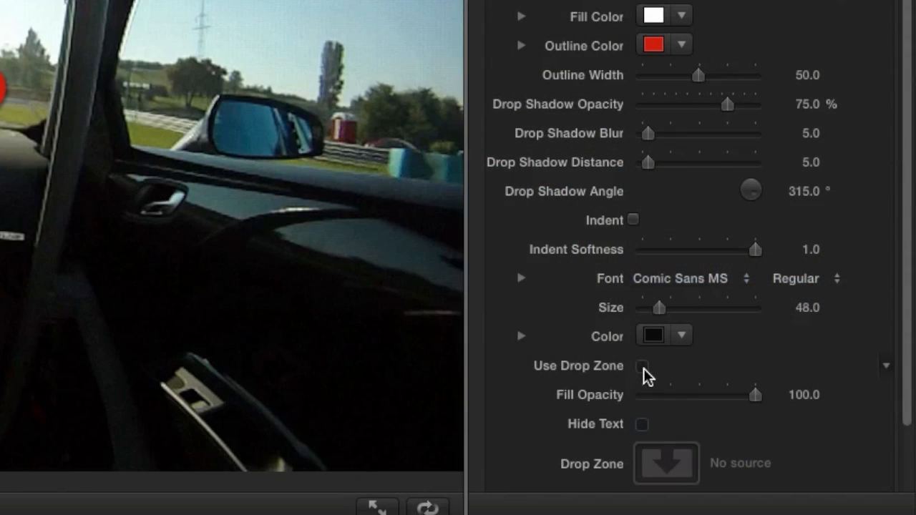
click(641, 365)
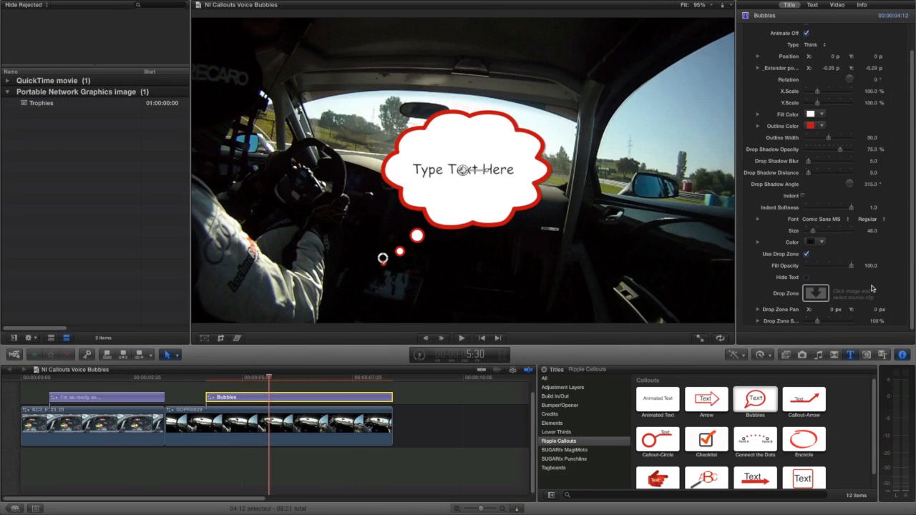
click(816, 294)
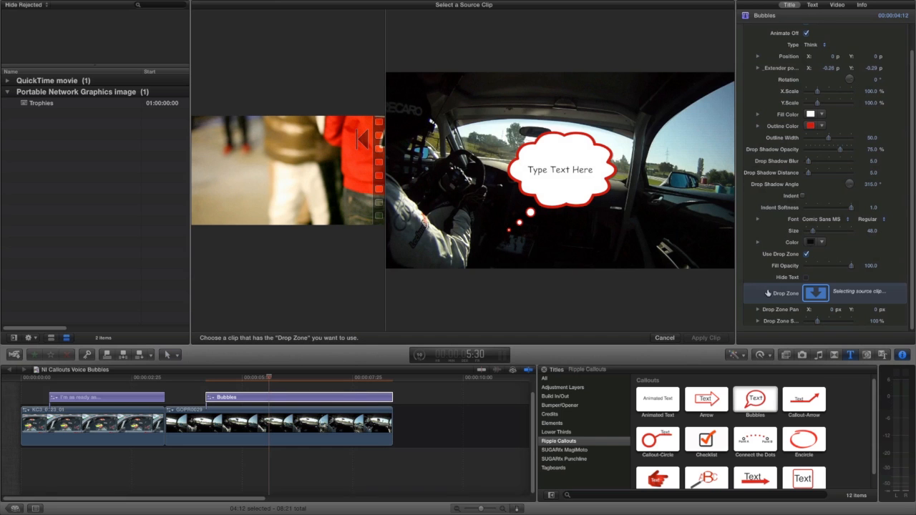
- Apply the Trophies image as the drop-zone fill with Fill Opacity 0
click(40, 103)
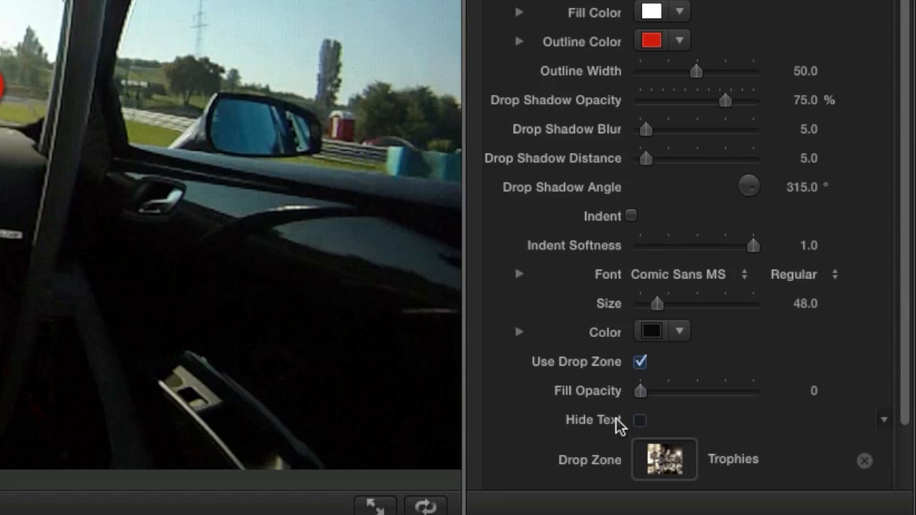
- Check Hide Text and lower Drop Zone Scale to about 49% to fit the trophies image
click(638, 421)
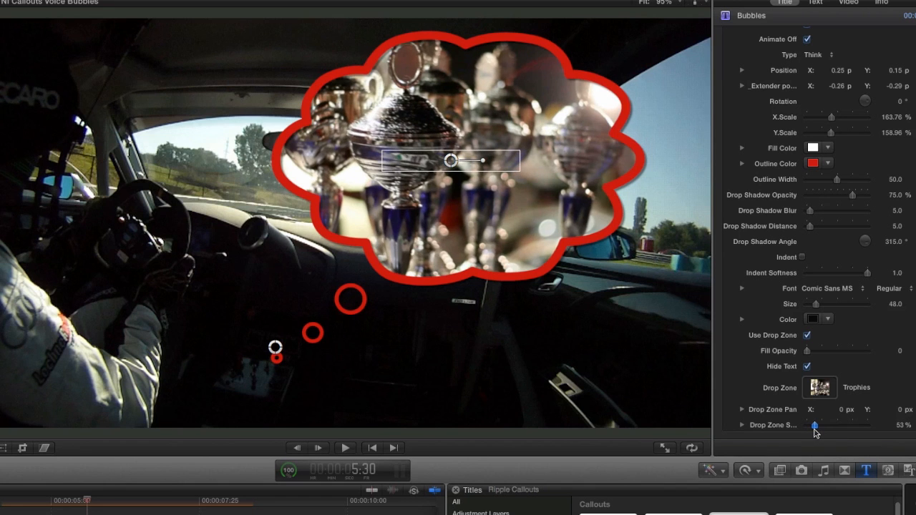
drag(816, 426, 816, 426)
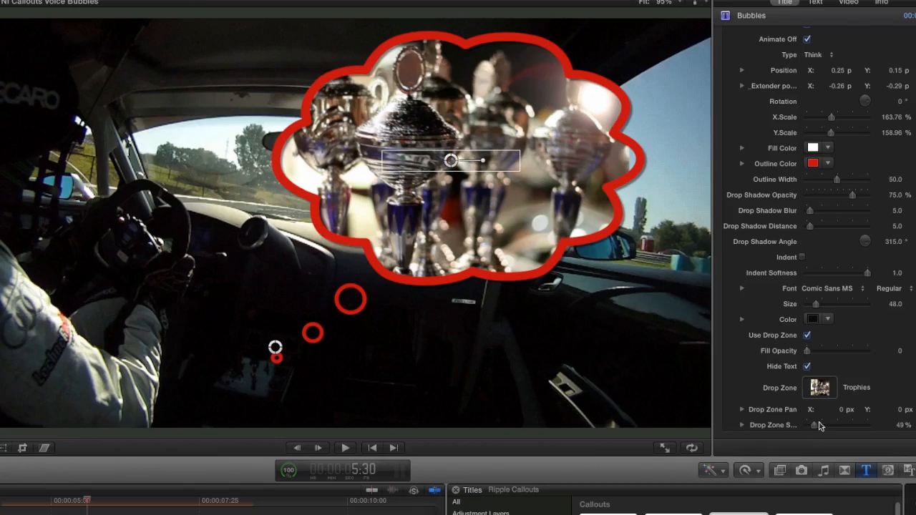